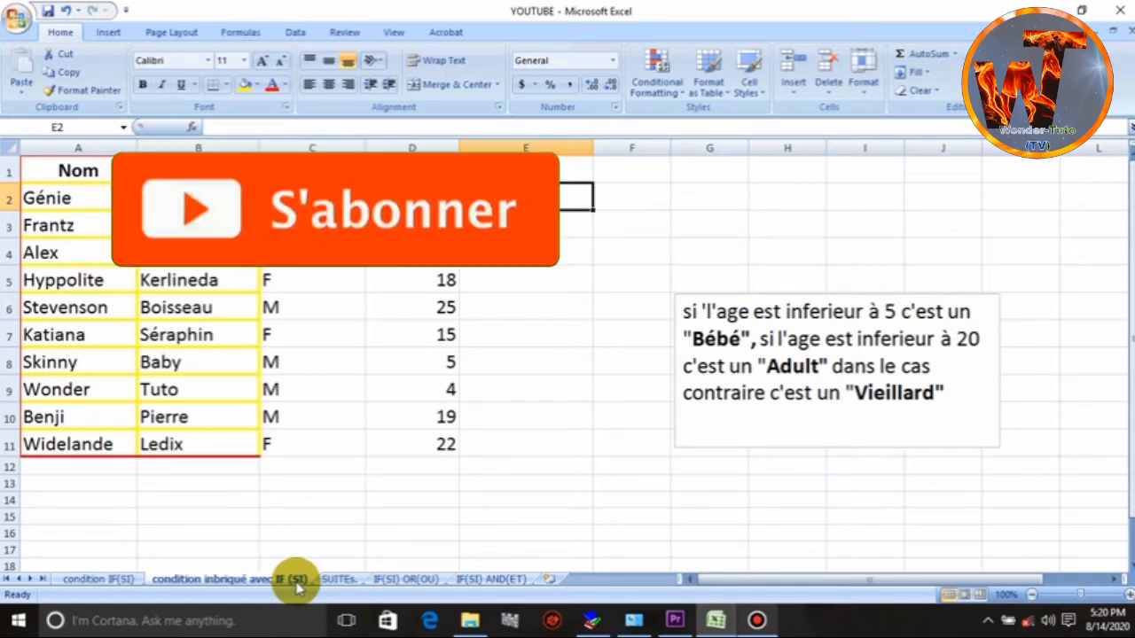
{"action": "mouse_move", "coordinate": [373, 301]}
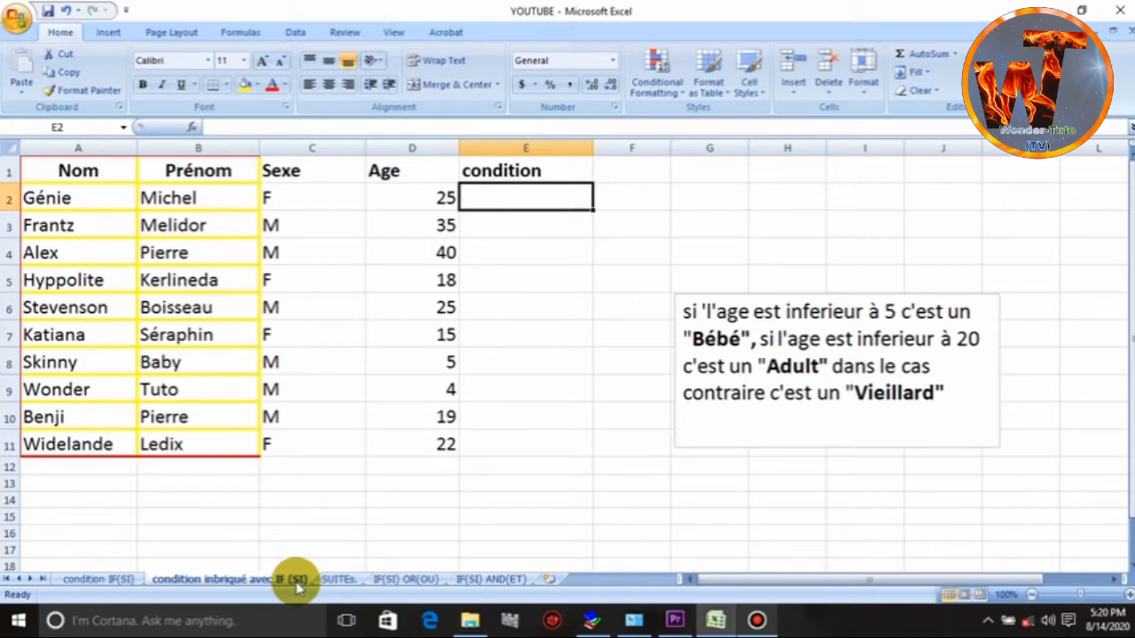
{"action": "mouse_move", "coordinate": [681, 315]}
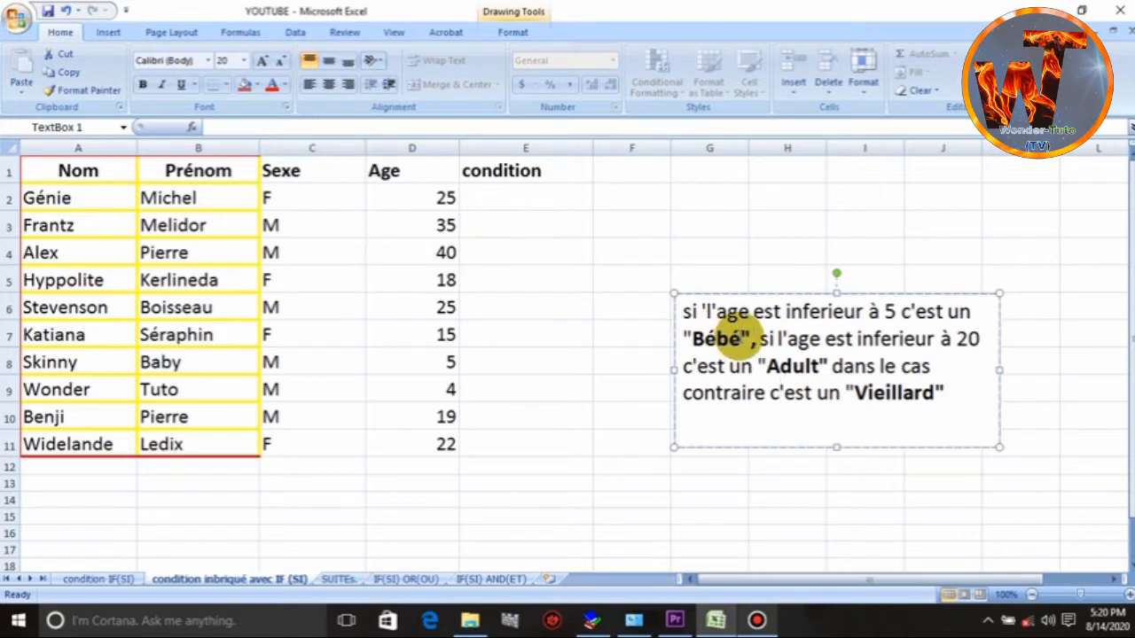
{"action": "mouse_move", "coordinate": [882, 339]}
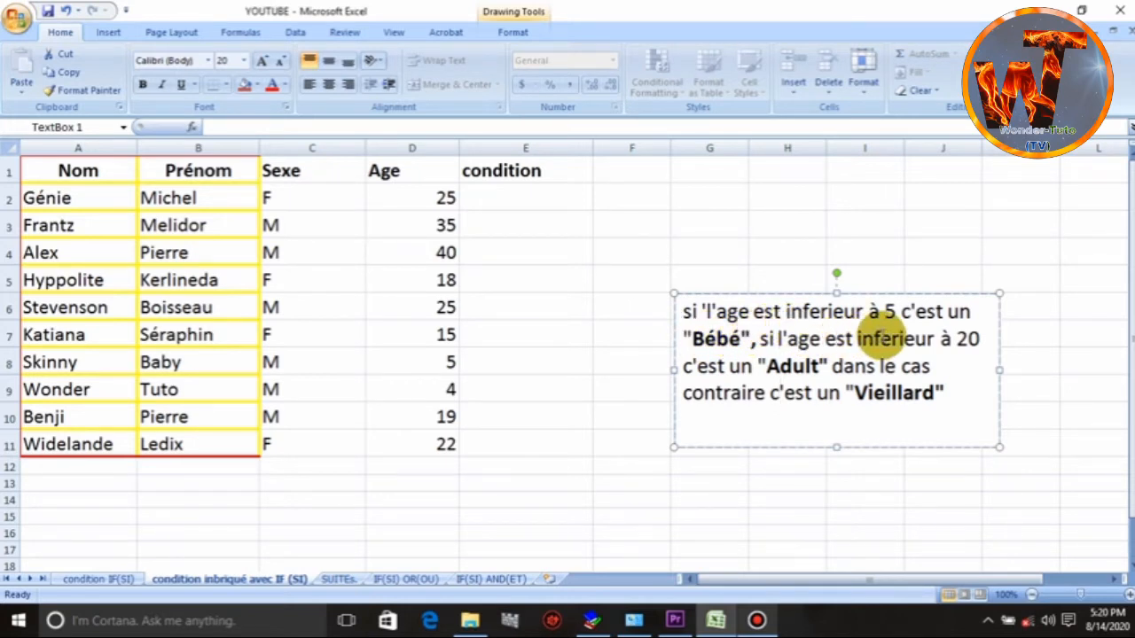
{"action": "mouse_move", "coordinate": [695, 345]}
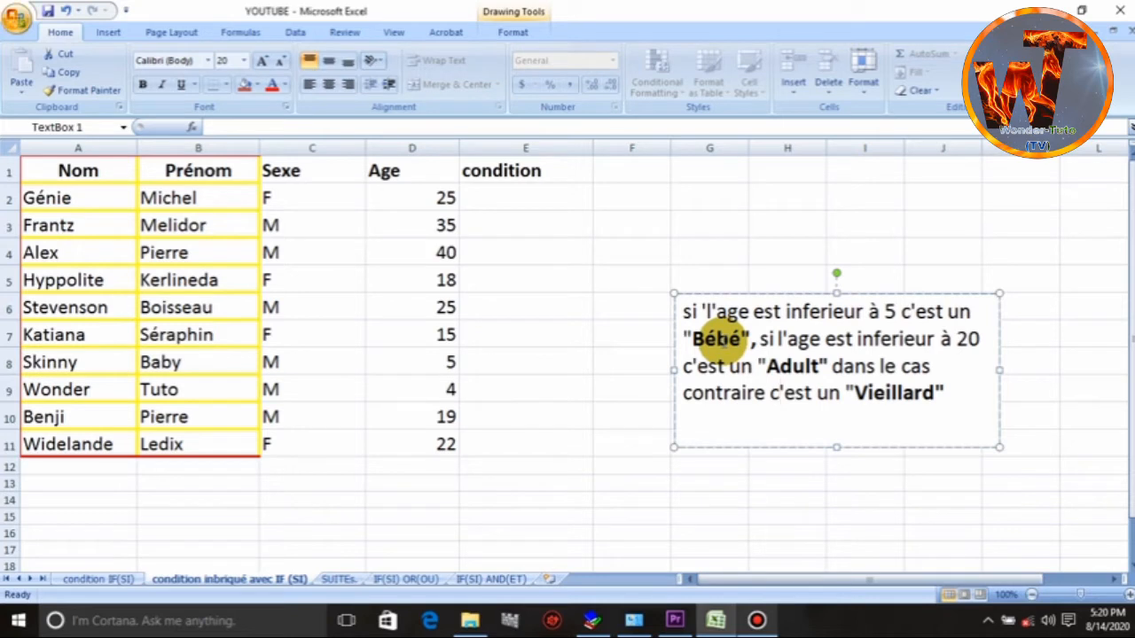
{"action": "mouse_move", "coordinate": [806, 341]}
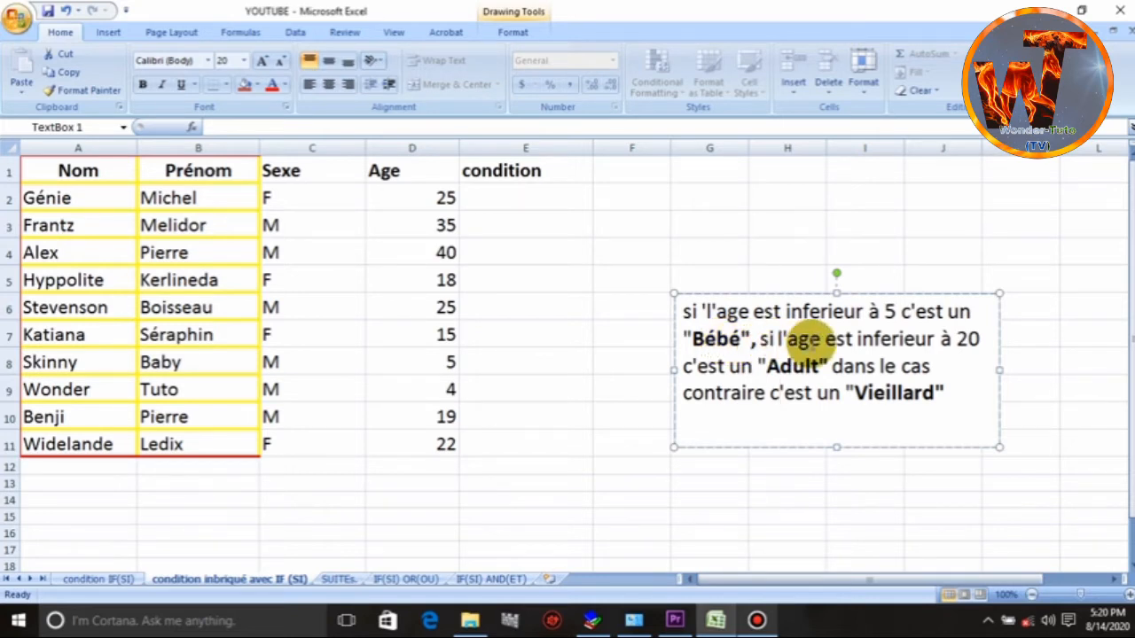
{"action": "mouse_move", "coordinate": [936, 351]}
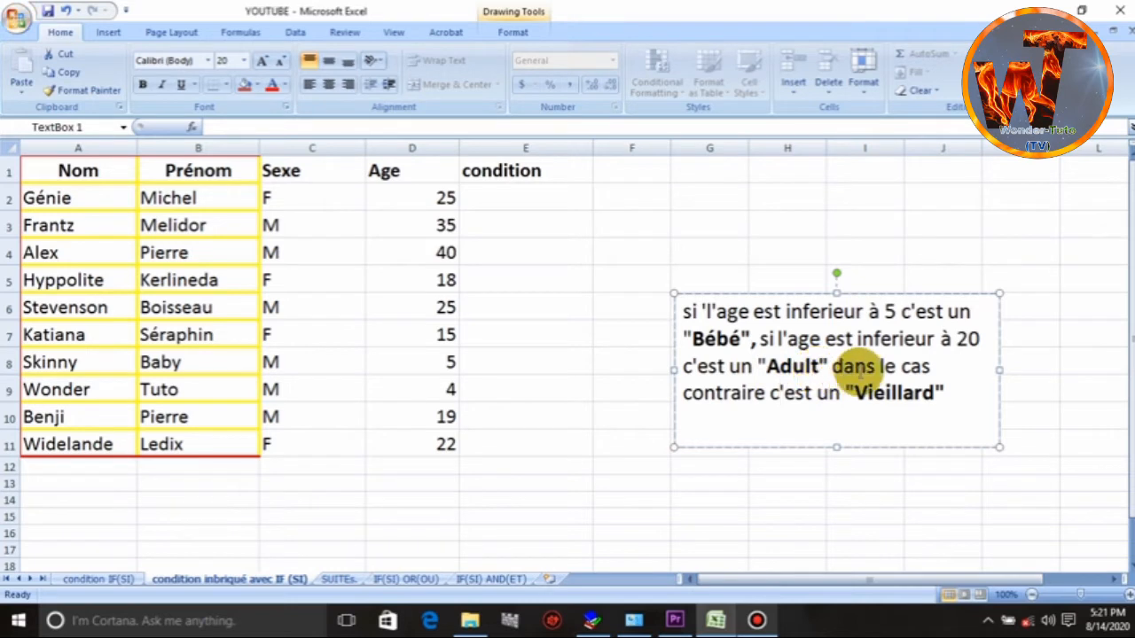
{"action": "mouse_move", "coordinate": [748, 339]}
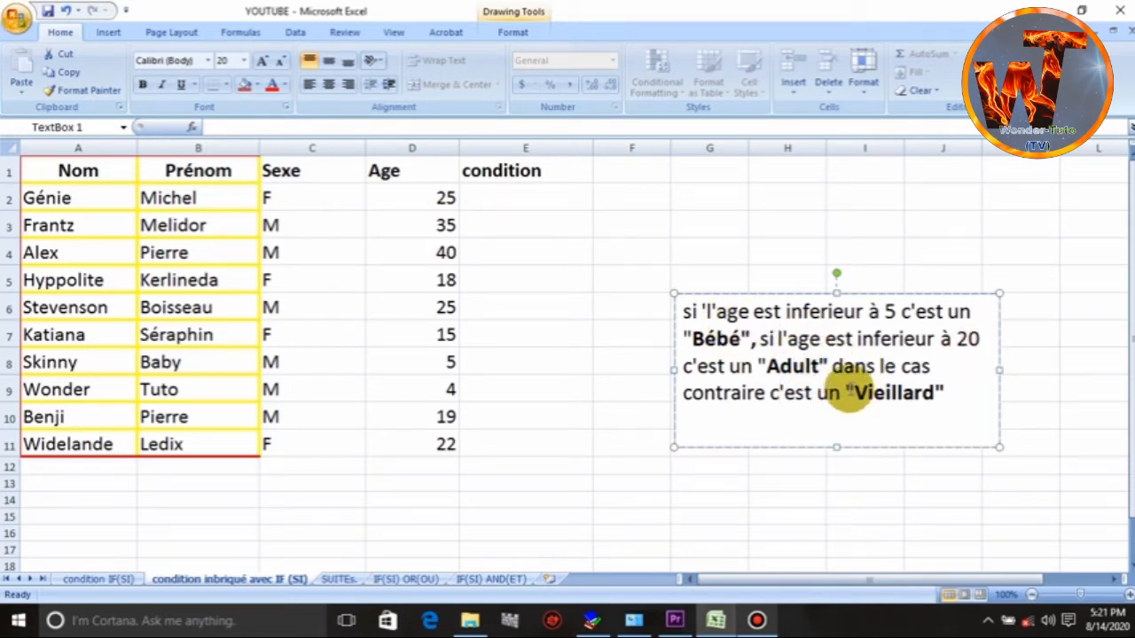
Begin E2's formula as =IF(D2<5,"Bebe",IF so ages below 5 return Bebe
{"action": "double_click", "coordinate": [896, 393]}
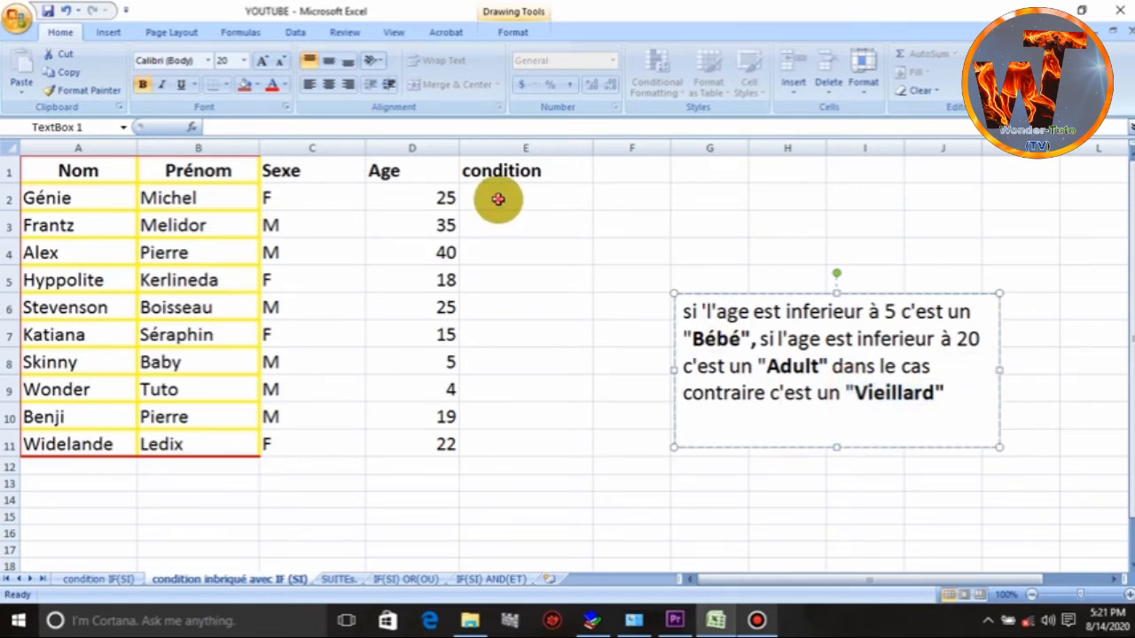
{"action": "left_click", "coordinate": [524, 197]}
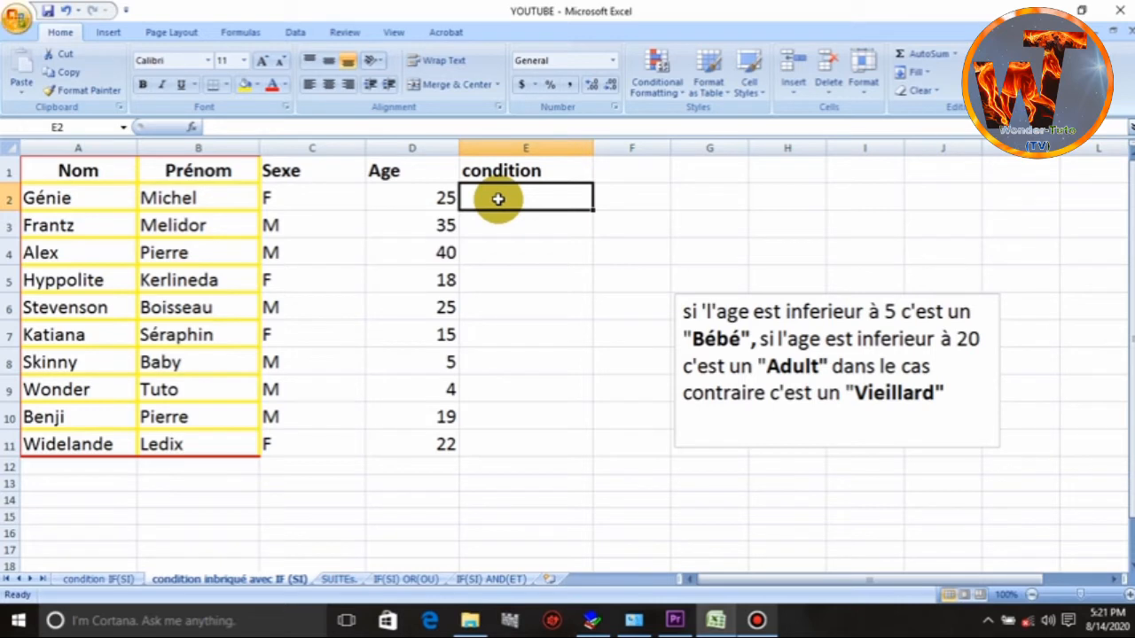
{"action": "type", "text": "="}
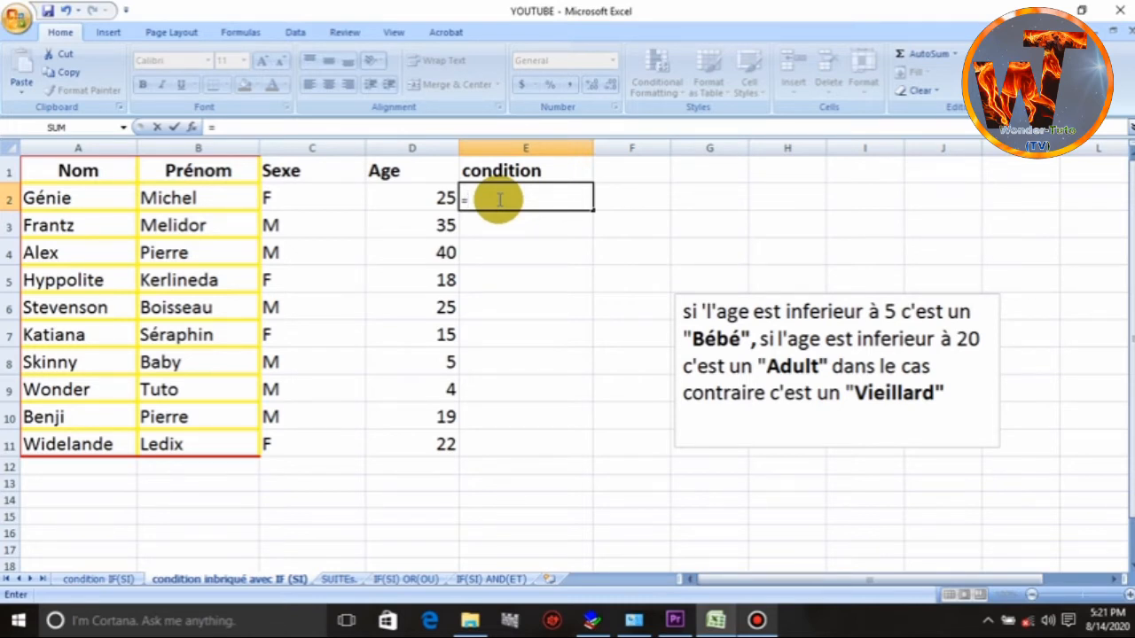
{"action": "type", "text": "IF("}
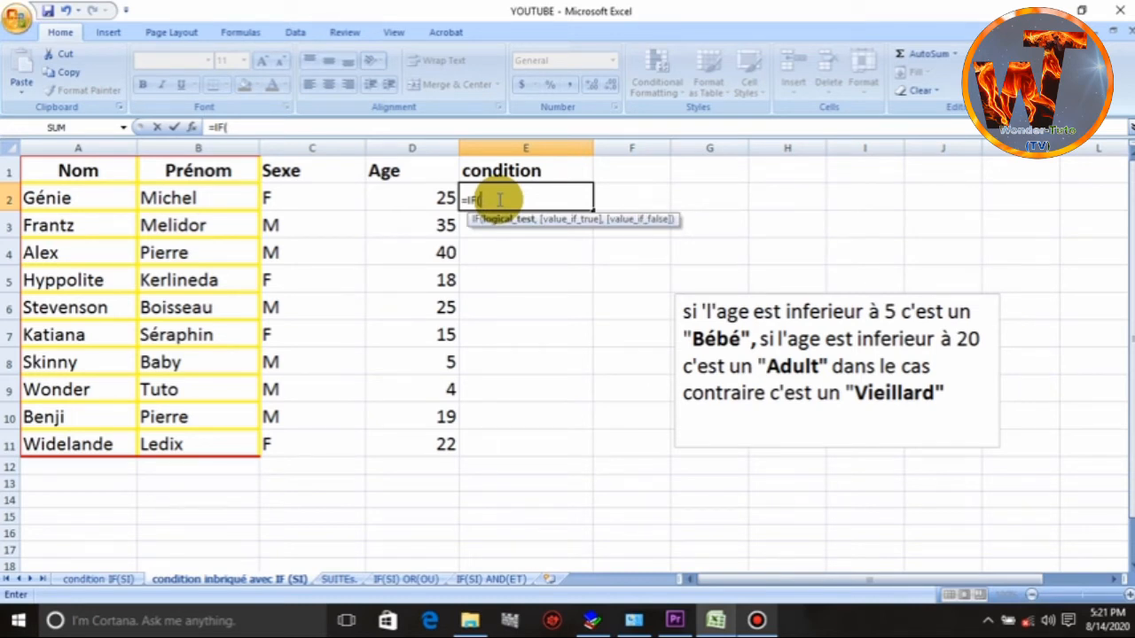
{"action": "left_click", "coordinate": [411, 199]}
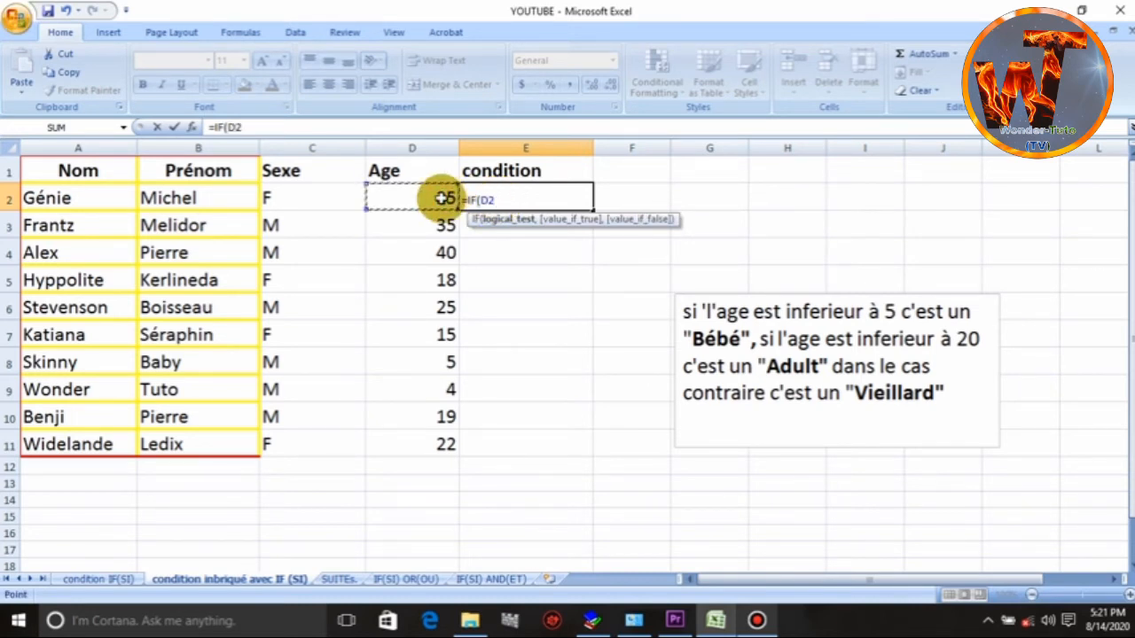
{"action": "type", "text": "="}
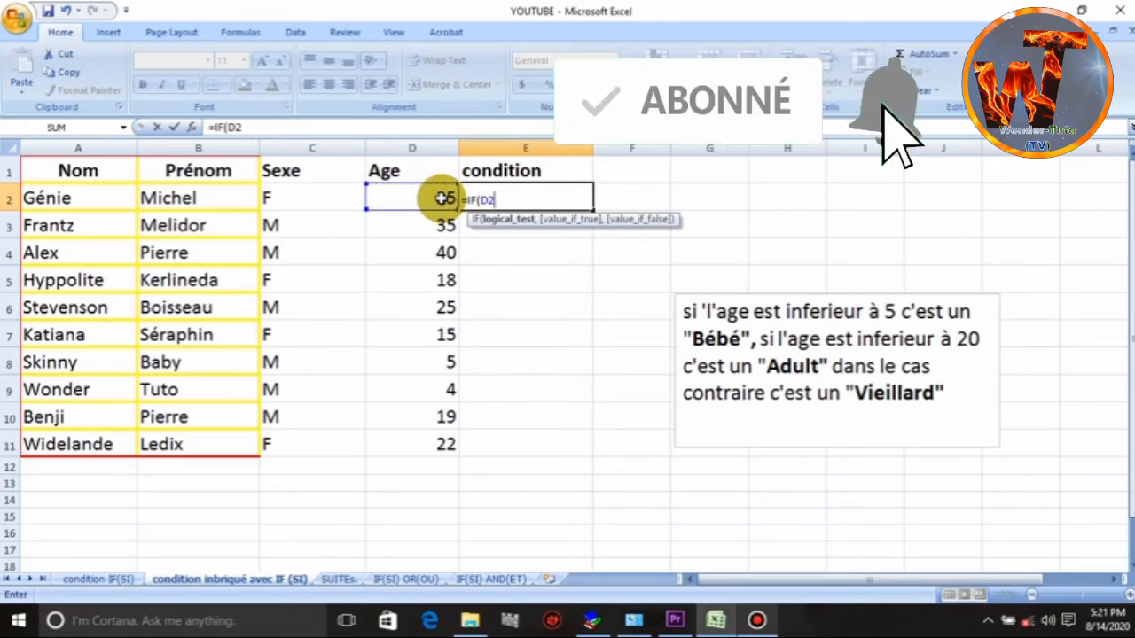
{"action": "mouse_move", "coordinate": [936, 216]}
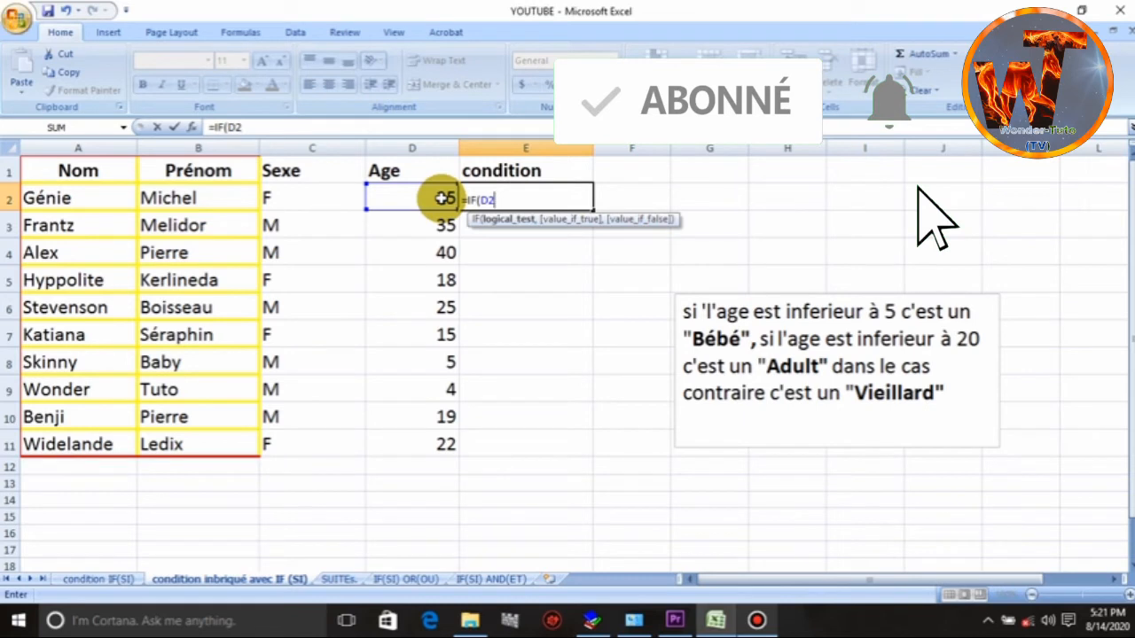
{"action": "type", "text": "<"}
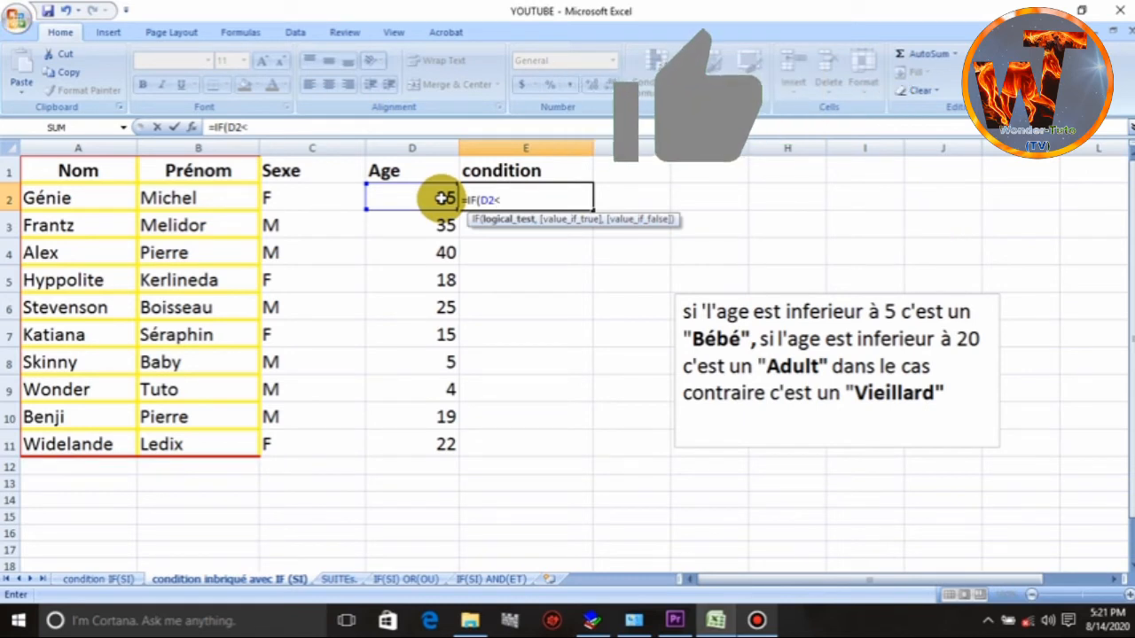
{"action": "type", "text": "5"}
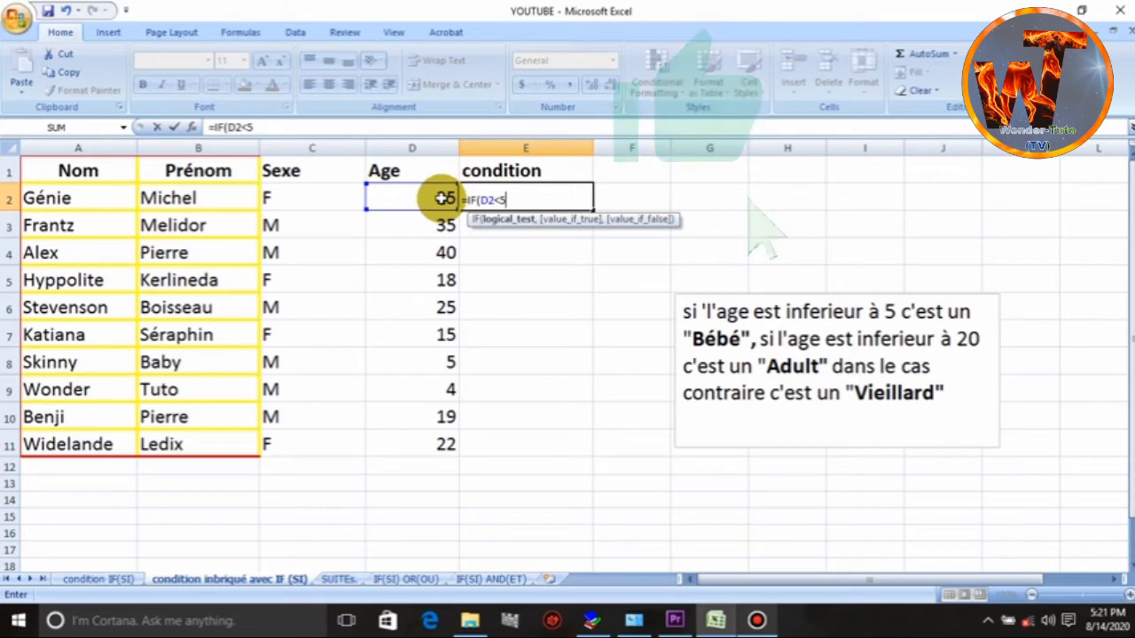
{"action": "type", "text": ","}
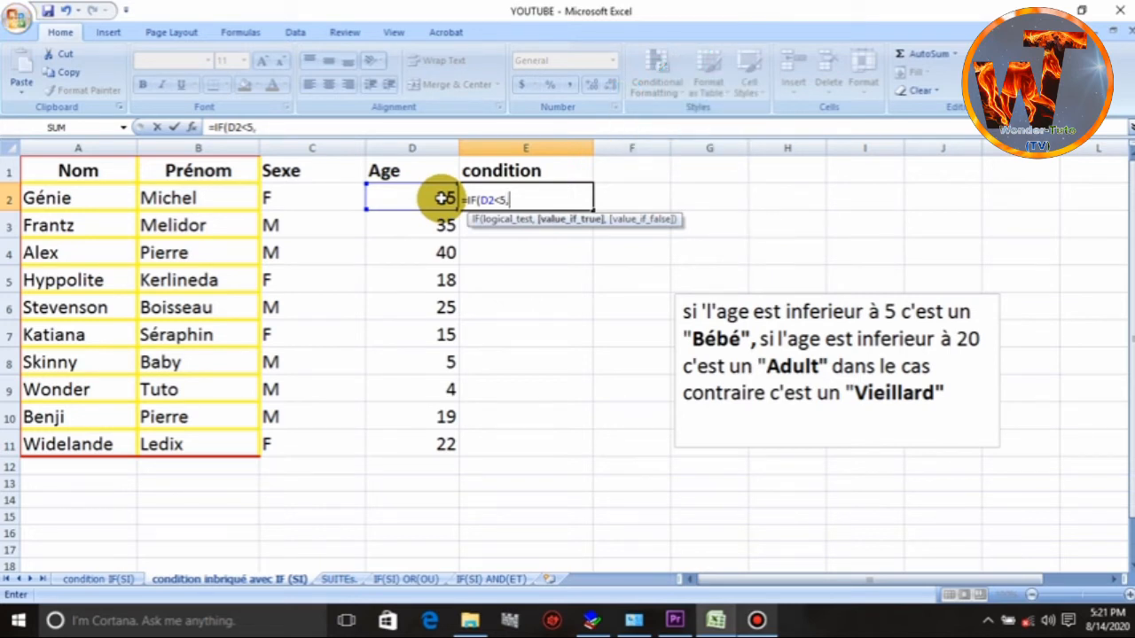
{"action": "type", "text": "\""}
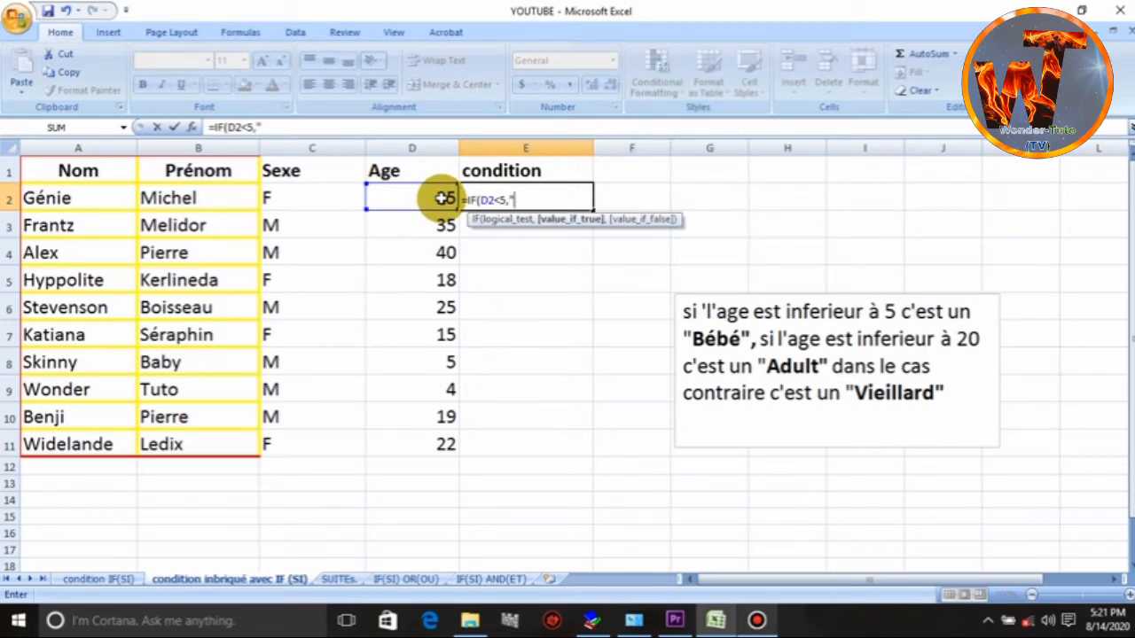
{"action": "type", "text": "Bebe"}
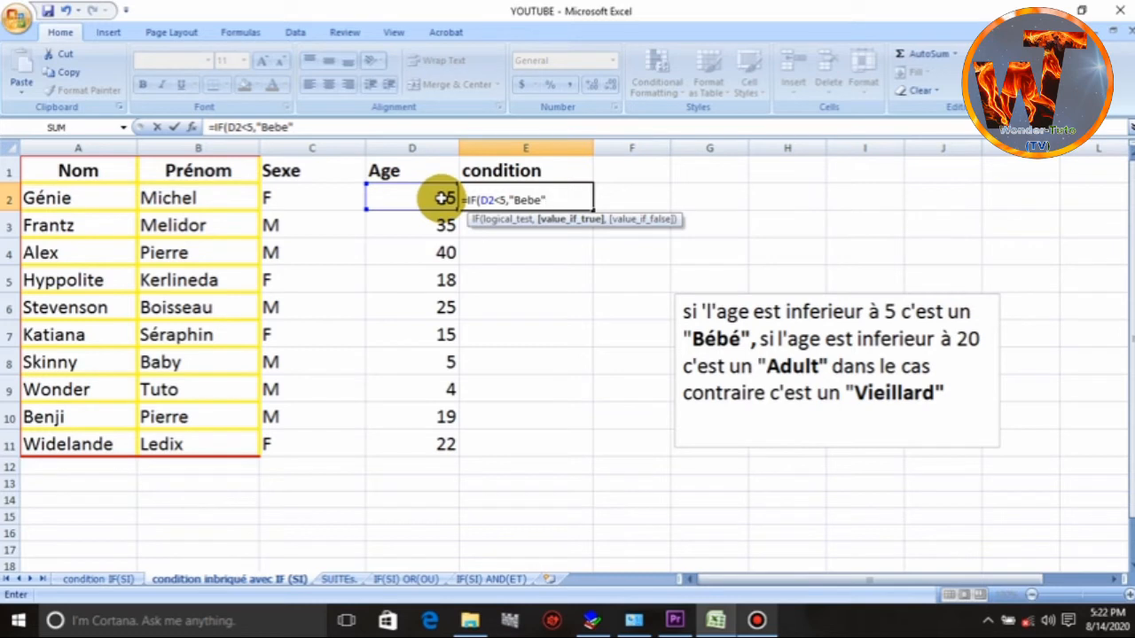
{"action": "type", "text": ","}
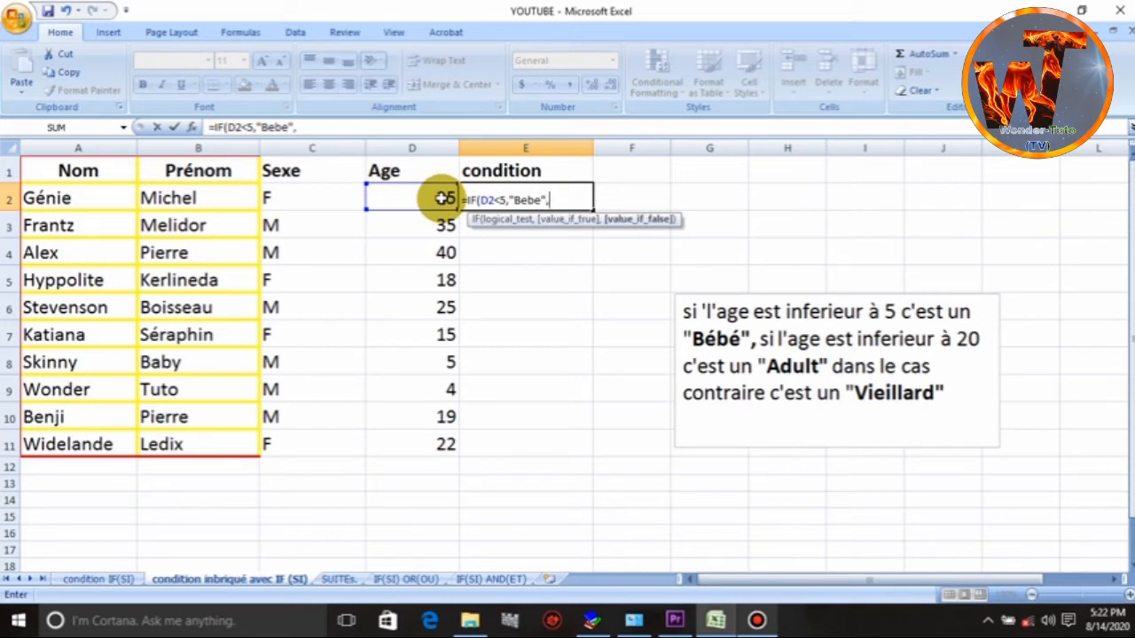
{"action": "type", "text": "IF("}
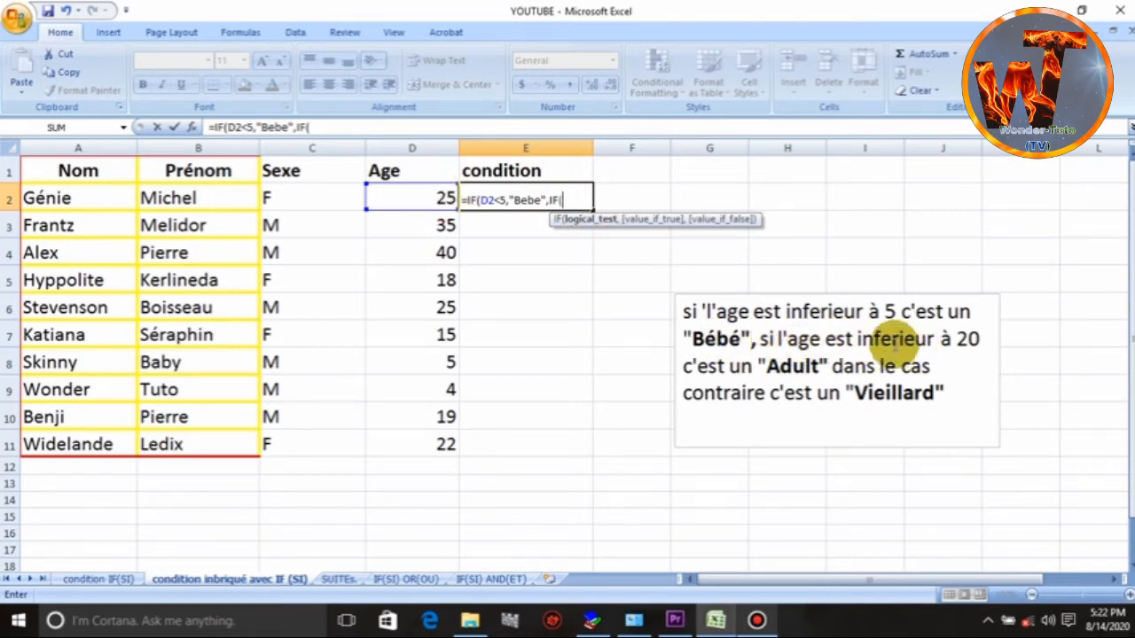
Extend the nested IF with D2<20,"Adult" and attempt to enter it, prompting Excel's correction
{"action": "left_click", "coordinate": [411, 198]}
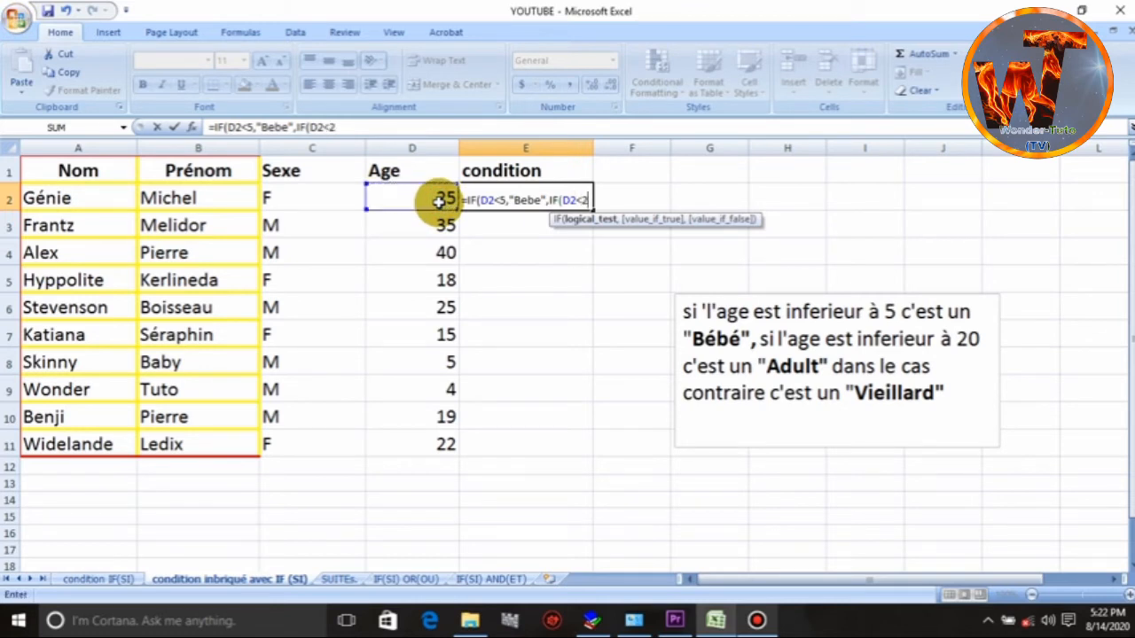
{"action": "type", "text": "0,"}
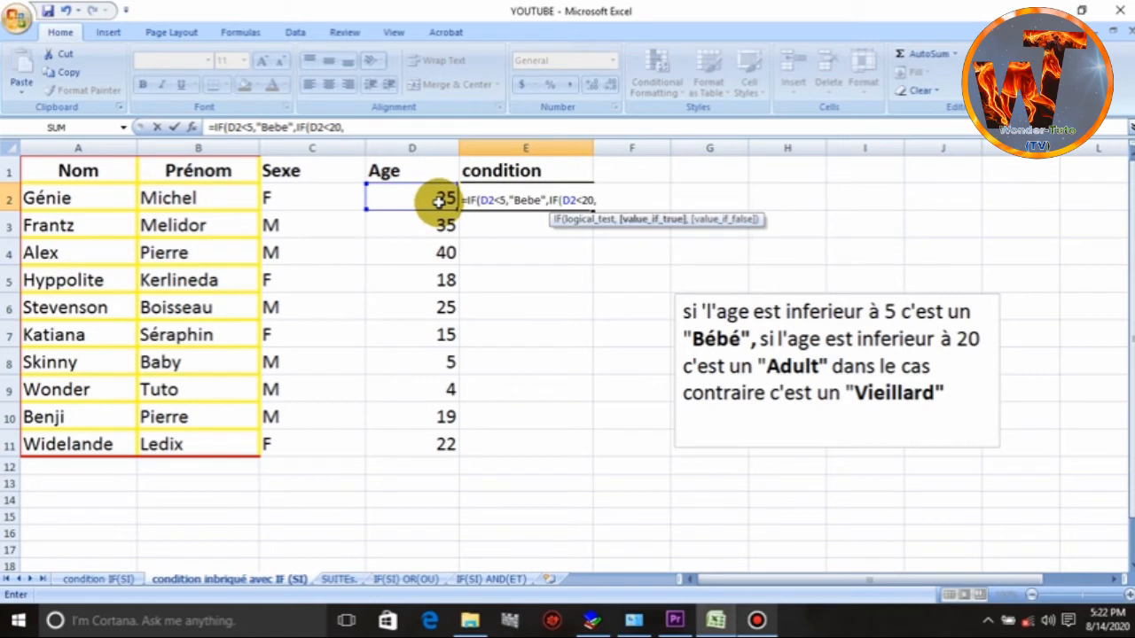
{"action": "type", "text": "A"}
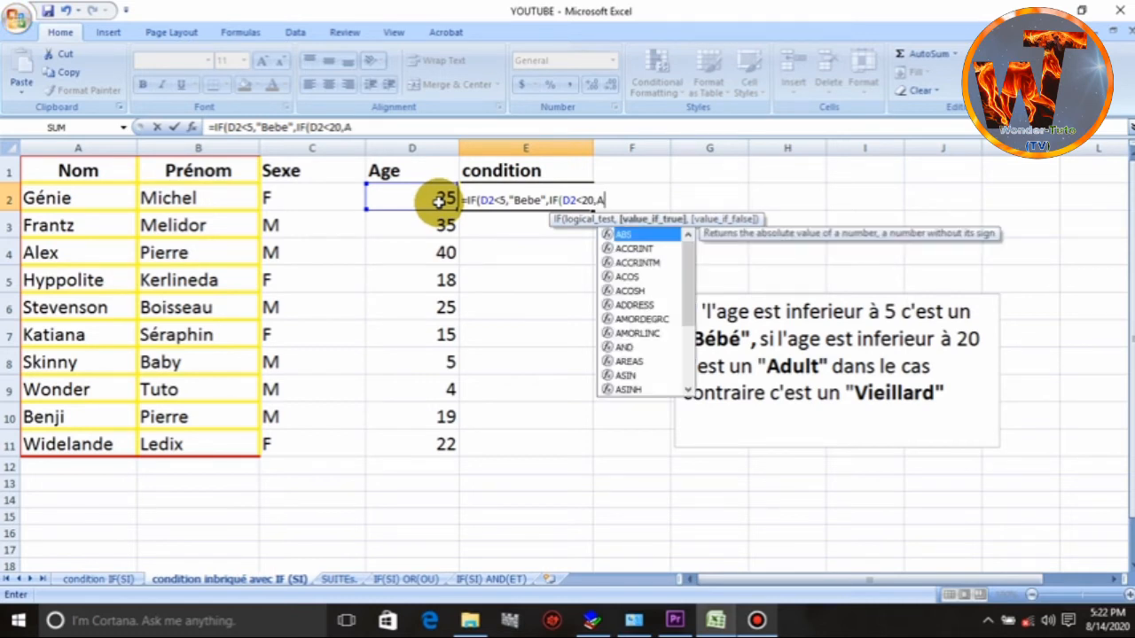
{"action": "type", "text": "d"}
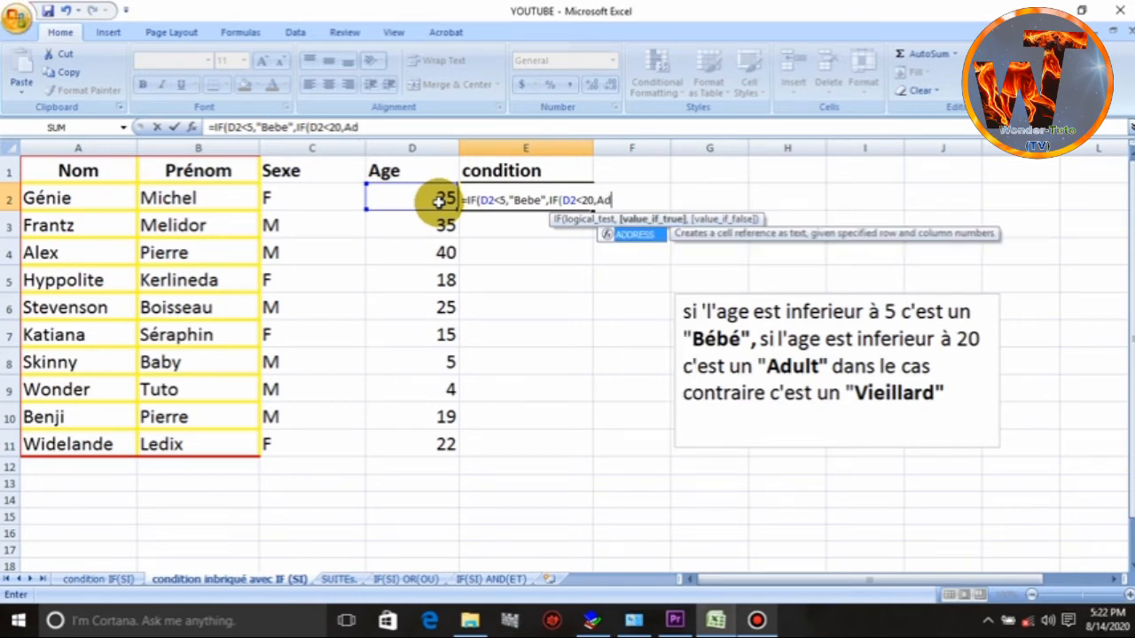
{"action": "type", "text": "\""}
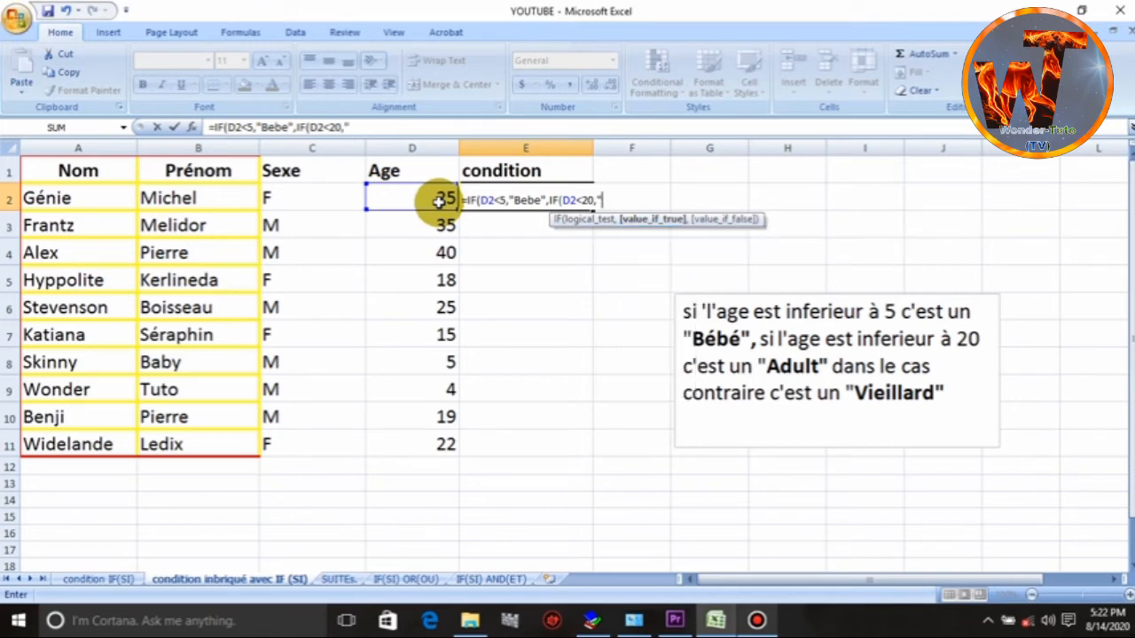
{"action": "type", "text": "A"}
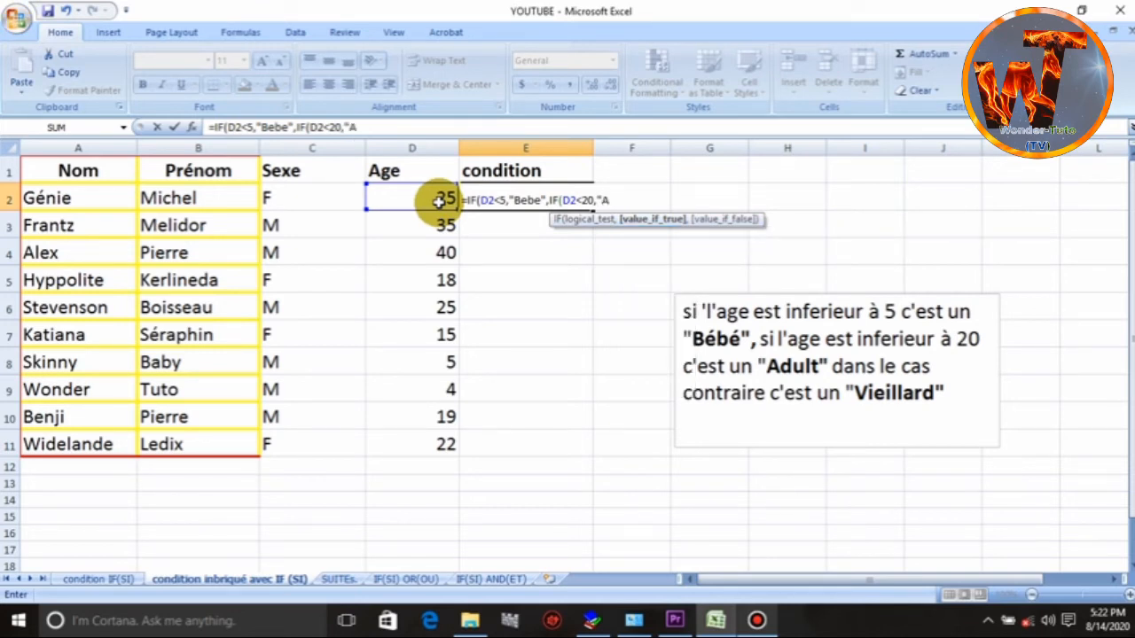
{"action": "type", "text": "dult"}
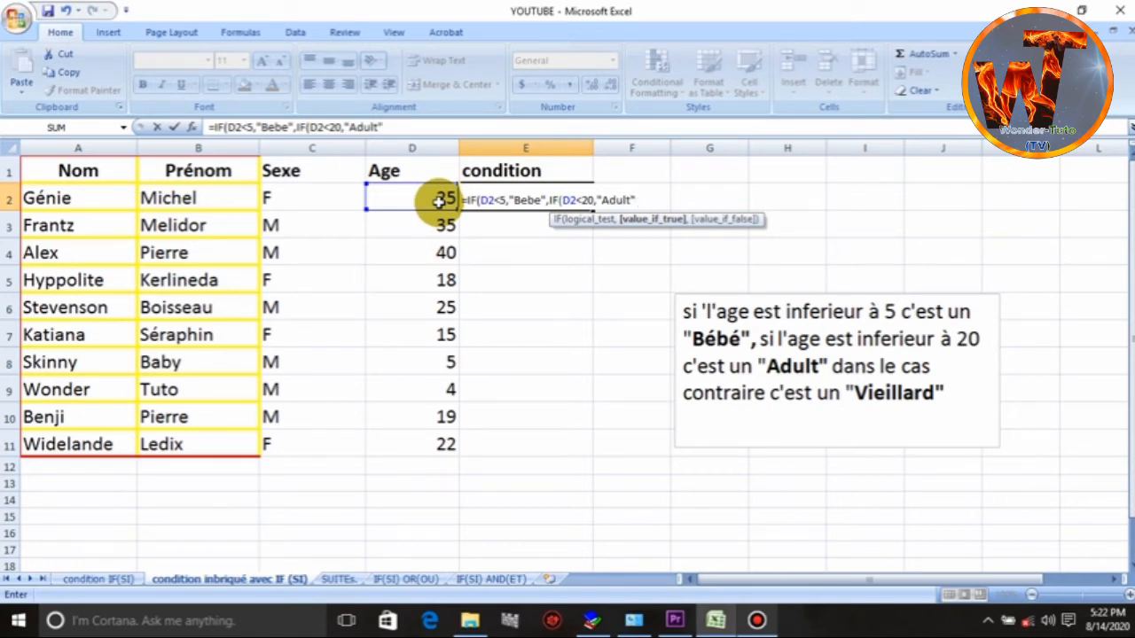
{"action": "type", "text": "25"}
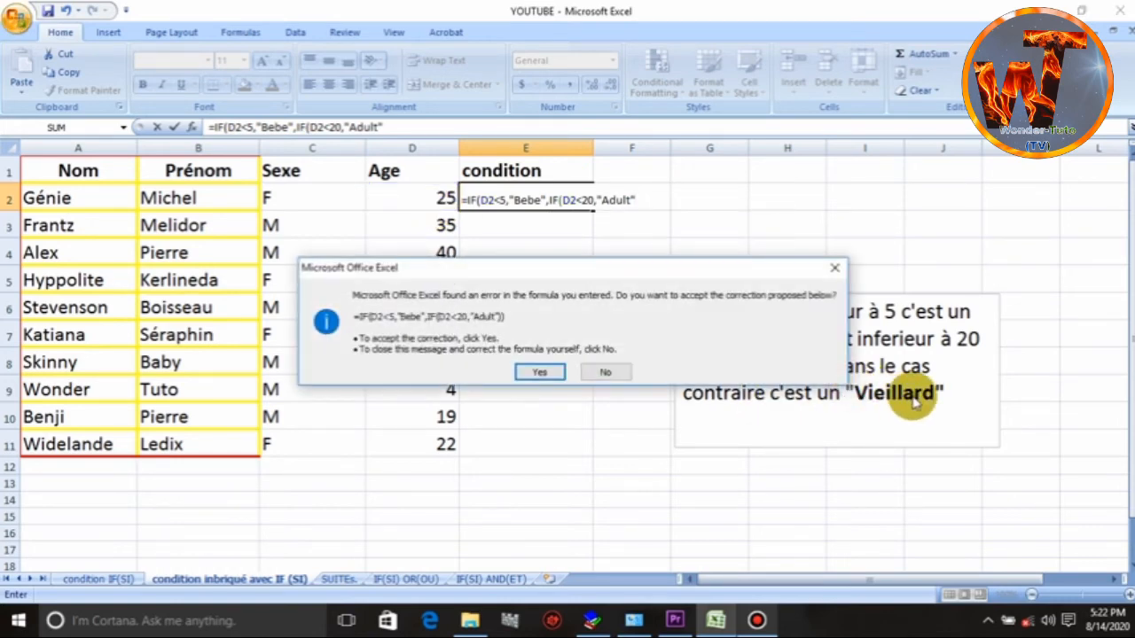
Decline the proposed correction and dismiss the missing-parenthesis warning to keep editing
{"action": "left_click", "coordinate": [604, 372]}
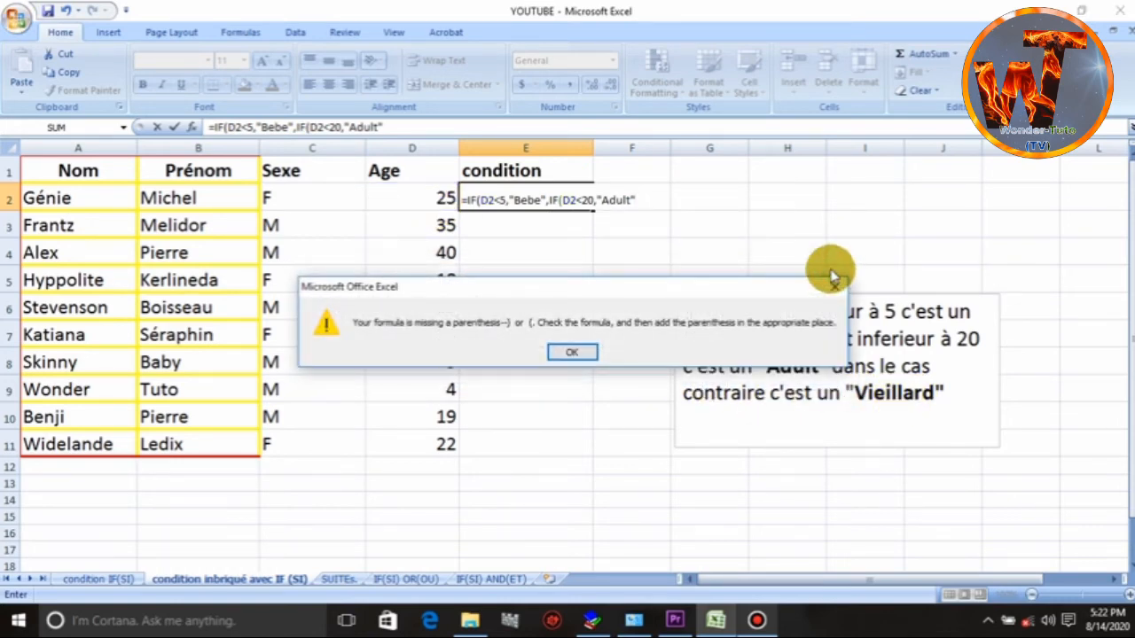
{"action": "left_click", "coordinate": [571, 351]}
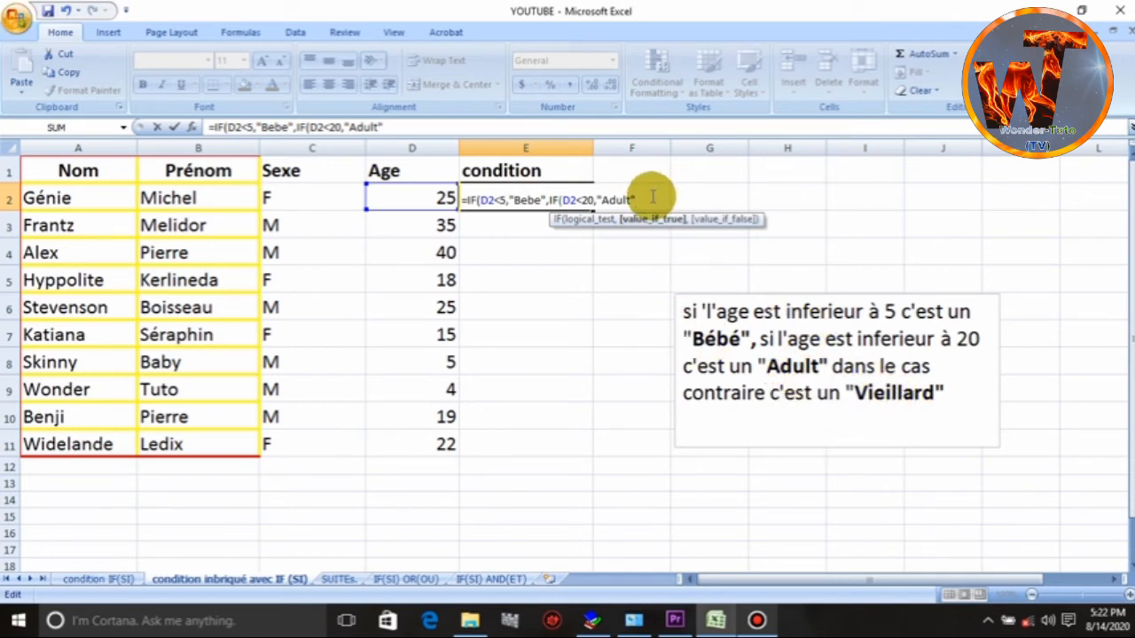
Close the formula with ,"Vieillard")) and enter it so E2 shows Vieillard
{"action": "type", "text": ","}
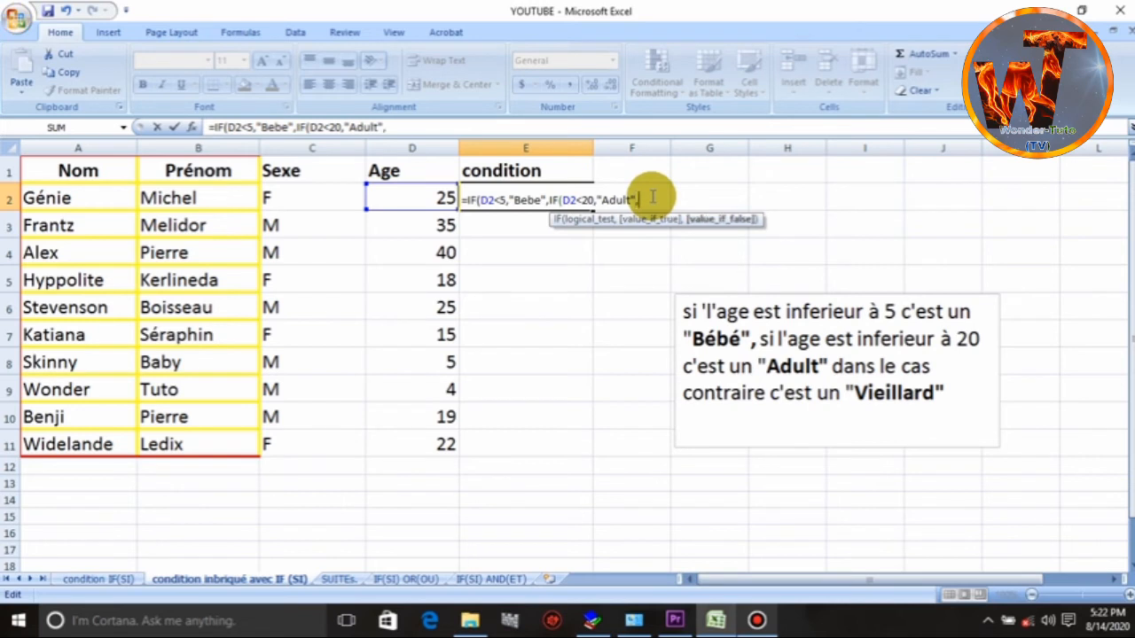
{"action": "type", "text": "\"V"}
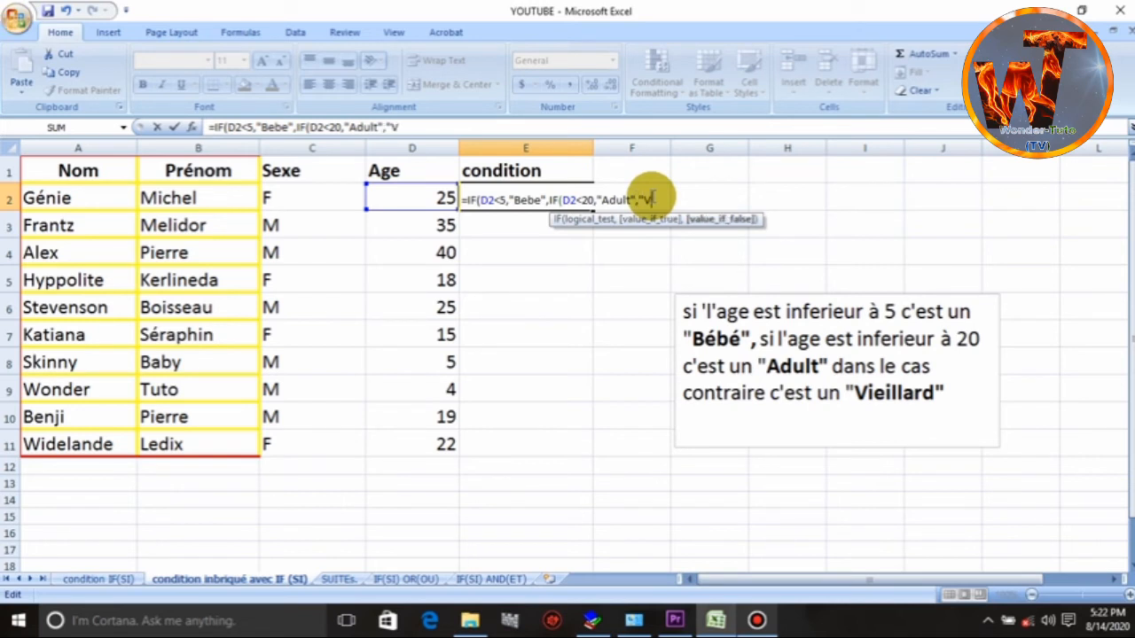
{"action": "type", "text": "ieill"}
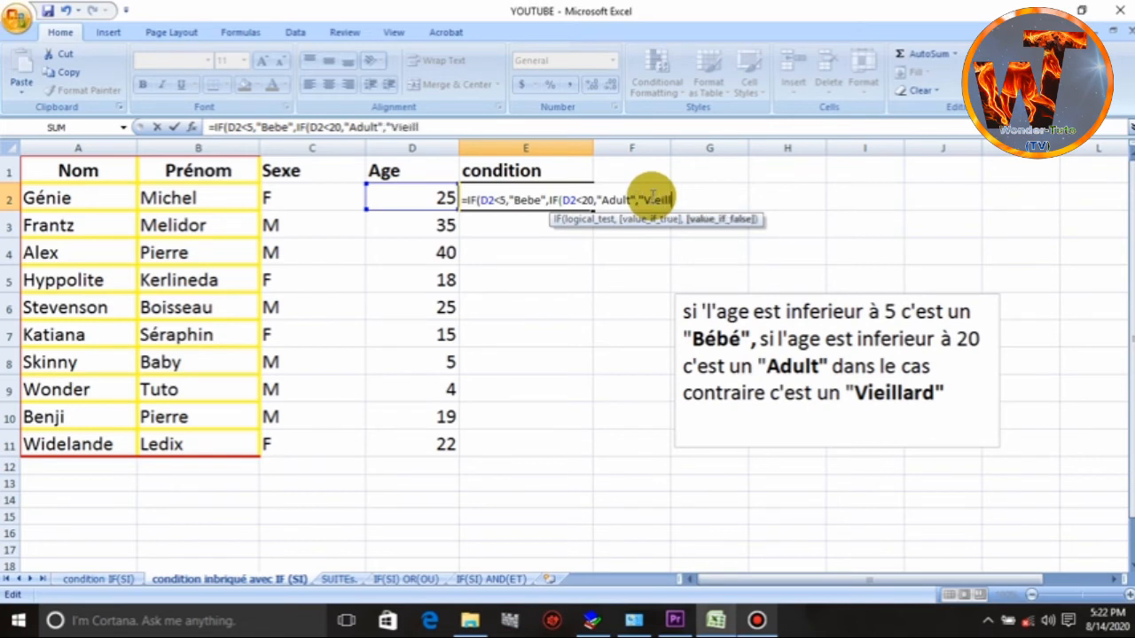
{"action": "type", "text": "ard"}
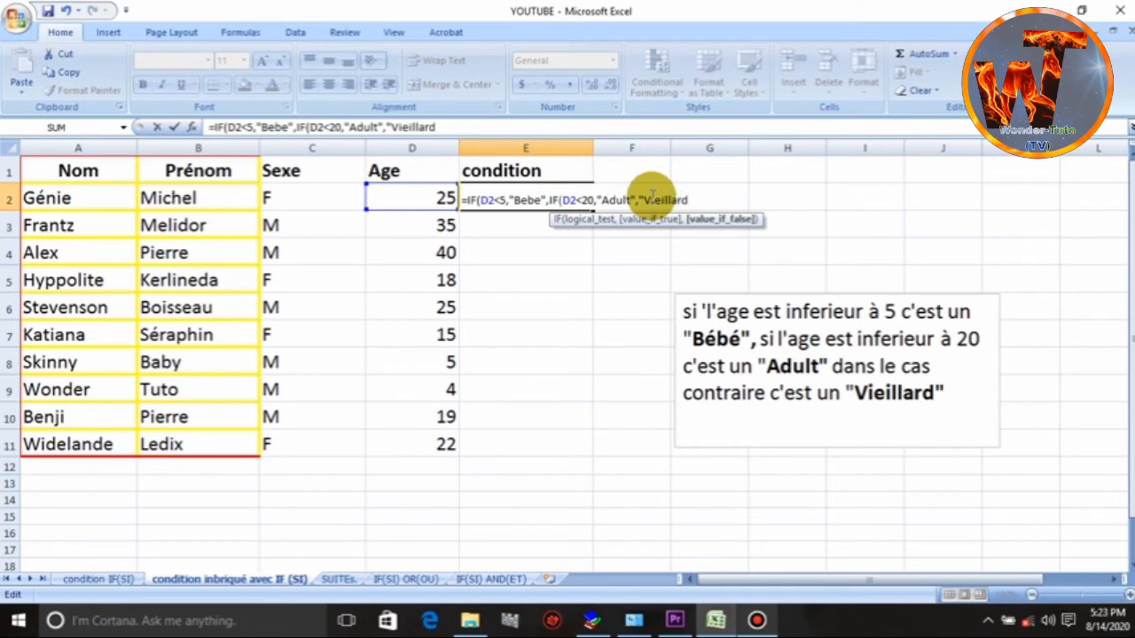
{"action": "type", "text": ")"}
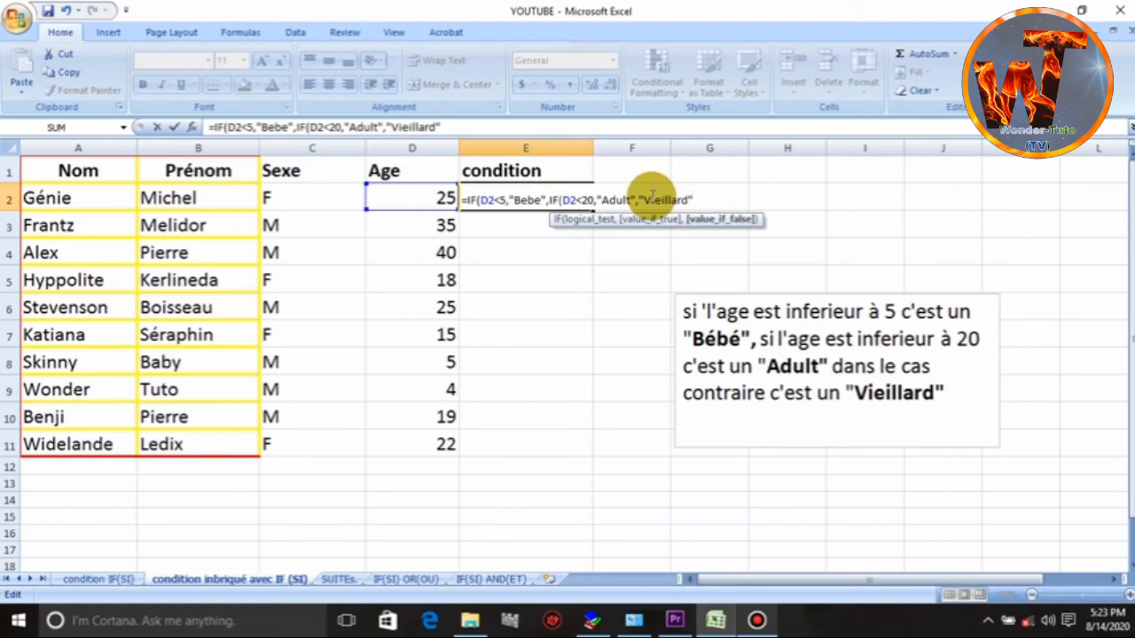
{"action": "type", "text": "))"}
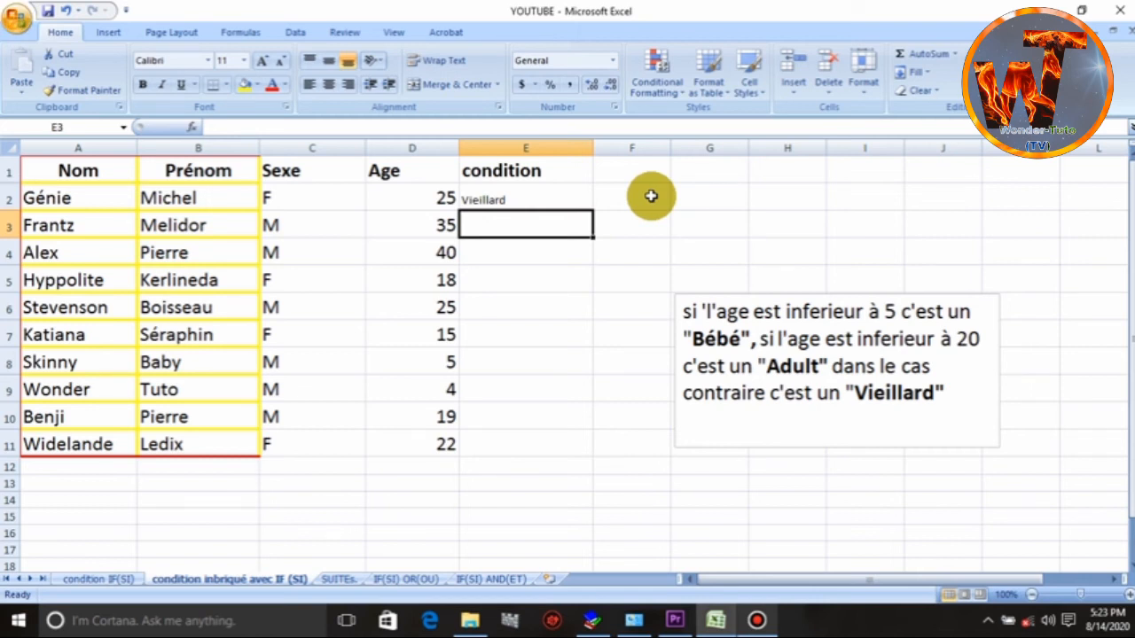
Fill the nested IF from E2 down to E11 and check row 9's age 4 gives Bebe
{"action": "left_click", "coordinate": [525, 199]}
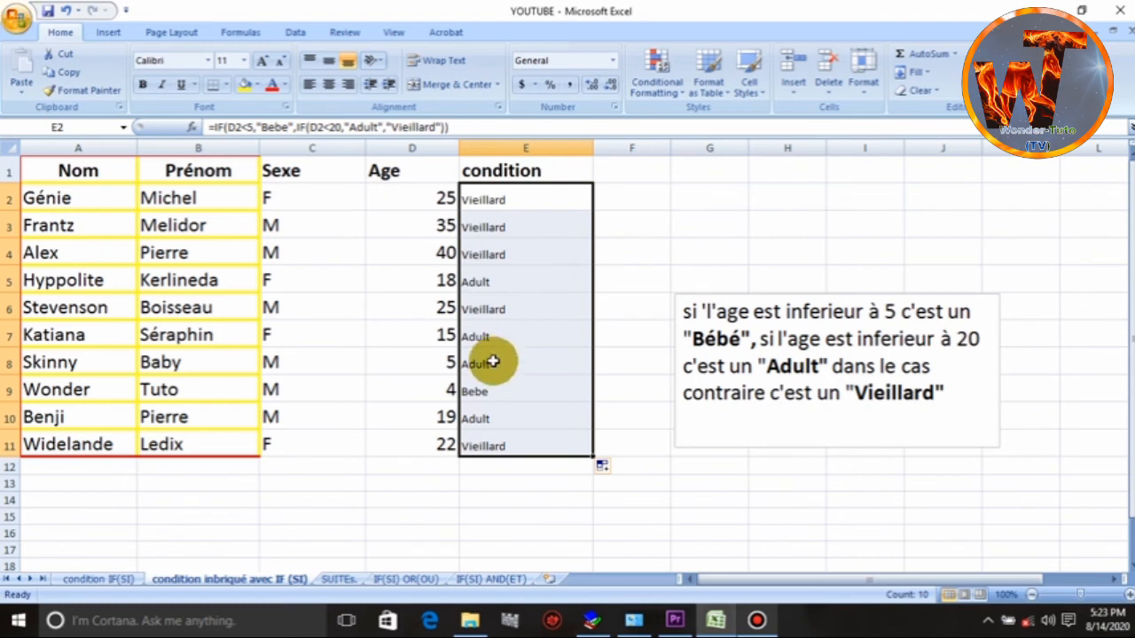
{"action": "left_click", "coordinate": [411, 390]}
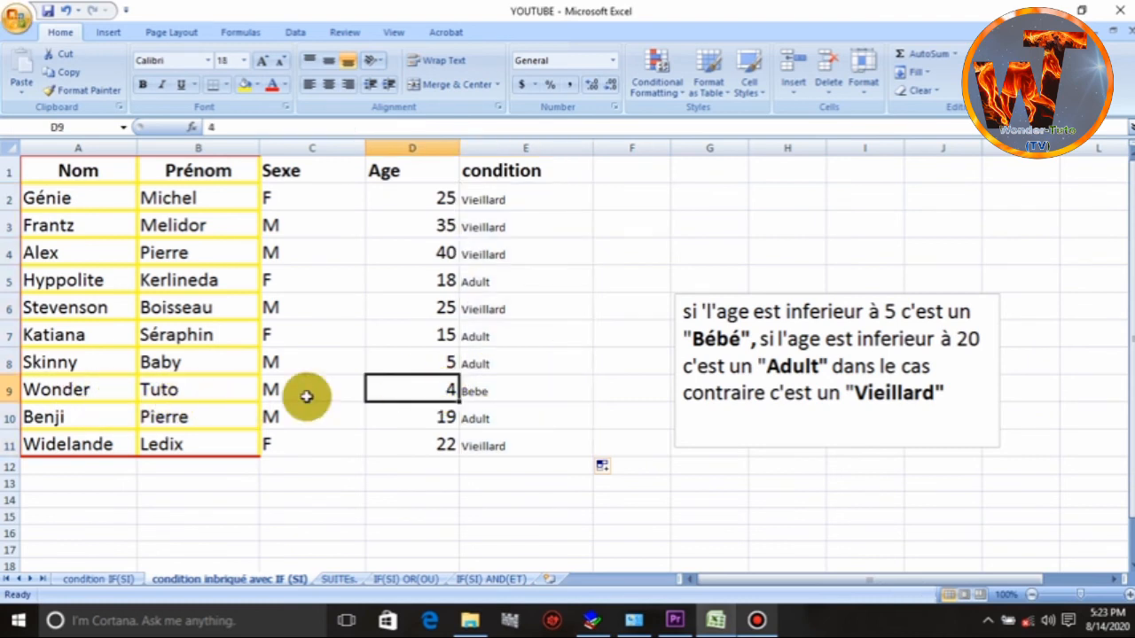
{"action": "left_click", "coordinate": [525, 390]}
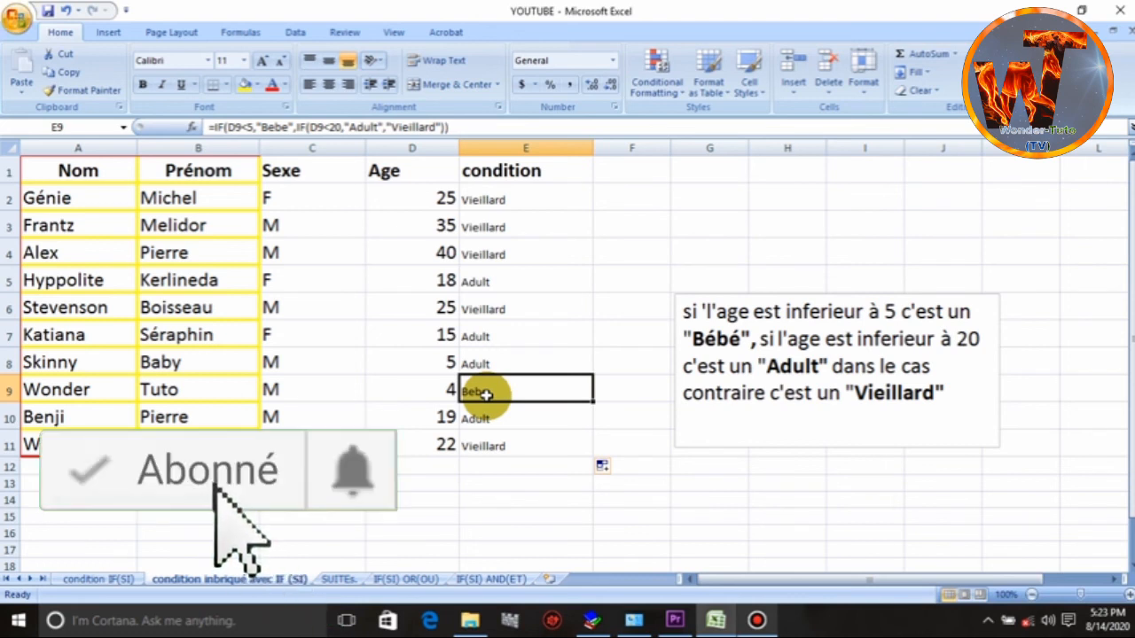
{"action": "mouse_move", "coordinate": [453, 559]}
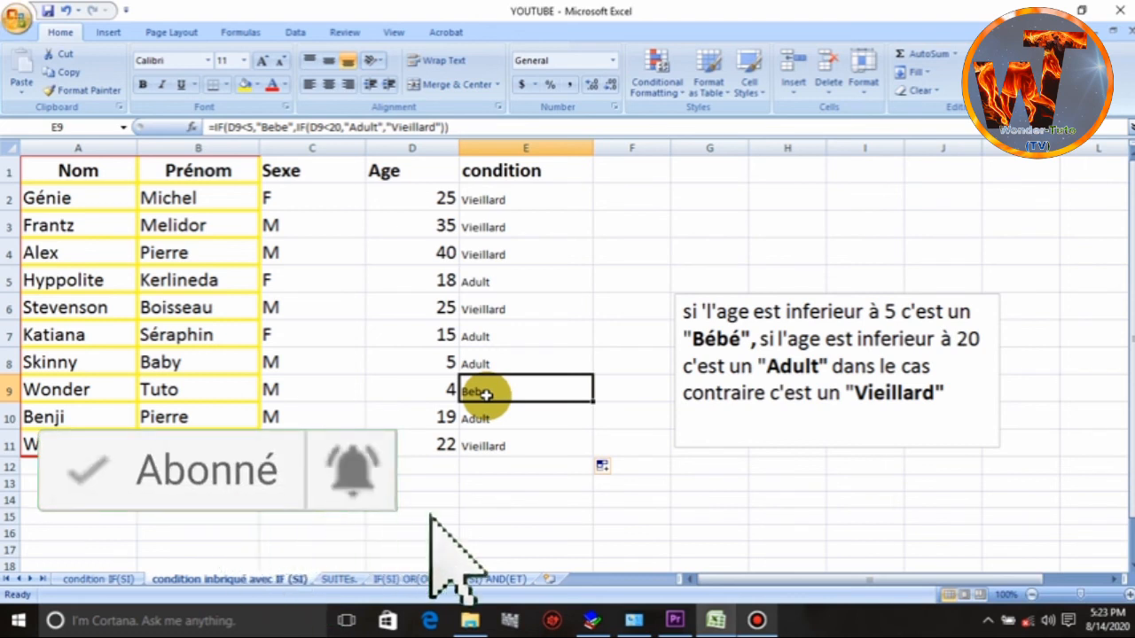